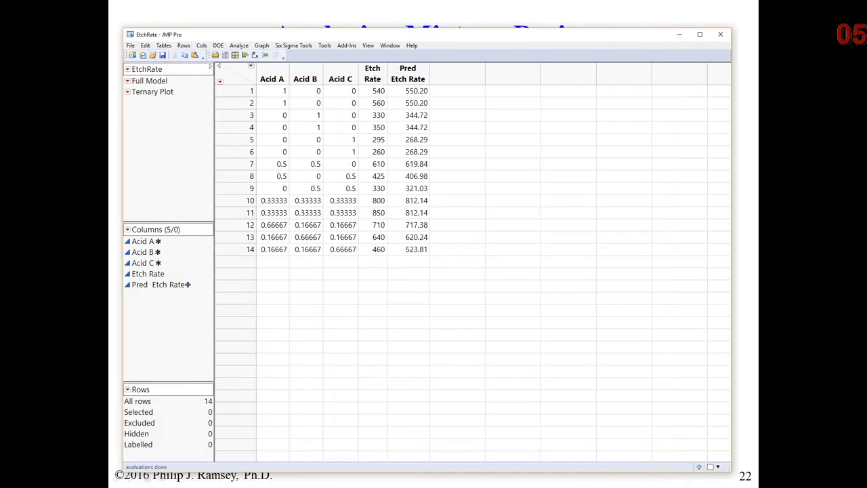
Highlight the pure Acid A, B, C runs and two-acid blend rows, then clear the selection.
{"action": "left_click_drag", "start_coordinate": [234, 91], "coordinate": [234, 102]}
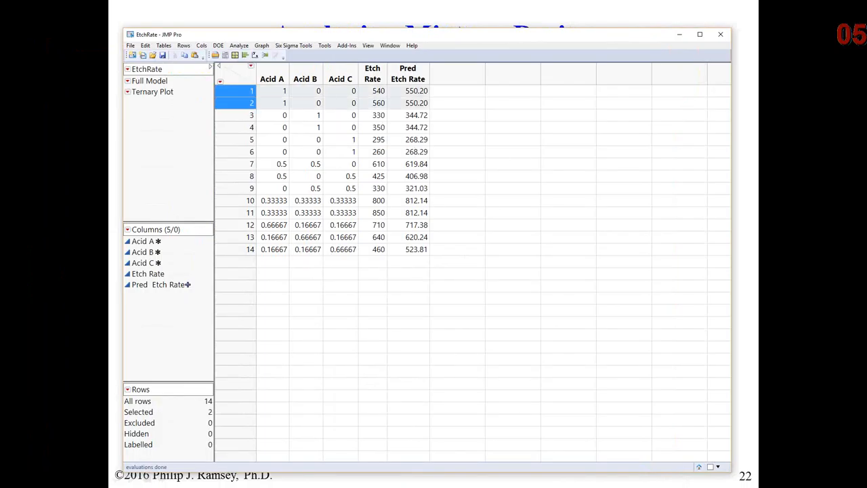
{"action": "left_click", "coordinate": [251, 114]}
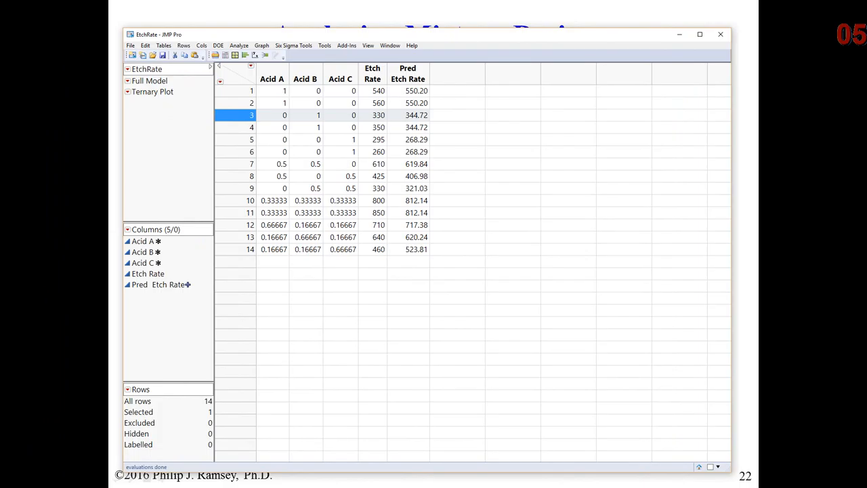
{"action": "left_click", "coordinate": [234, 139]}
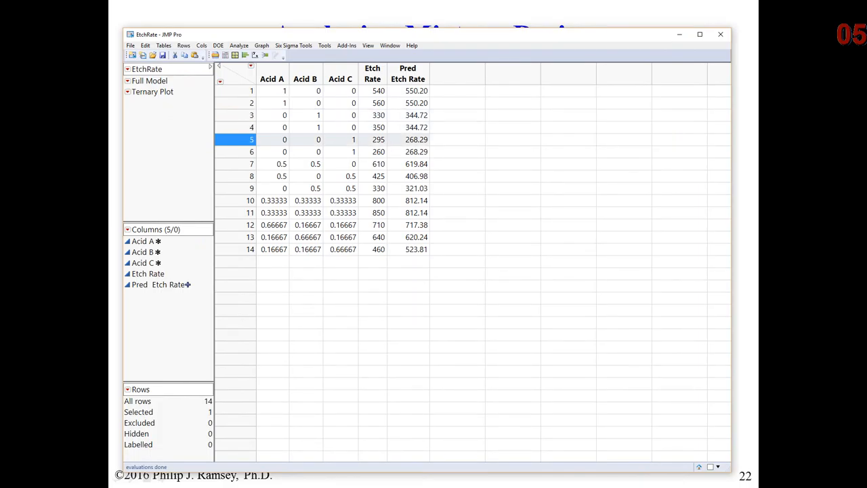
{"action": "left_click", "coordinate": [251, 151]}
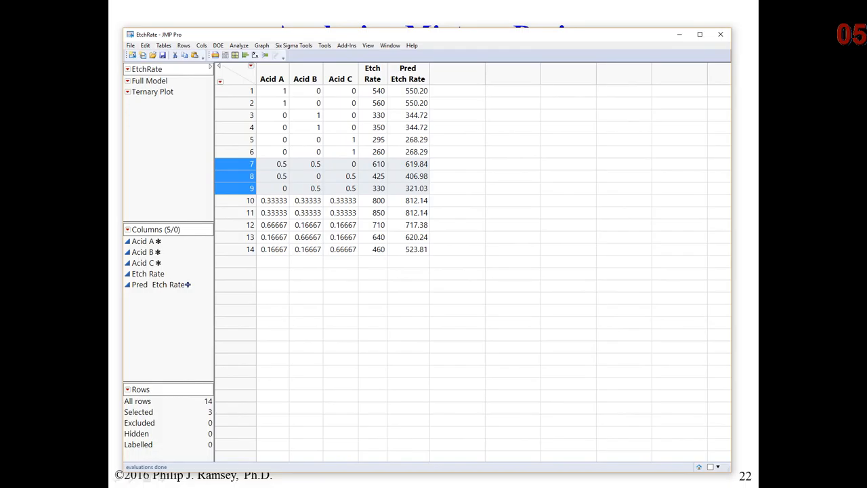
{"action": "left_click", "coordinate": [250, 205]}
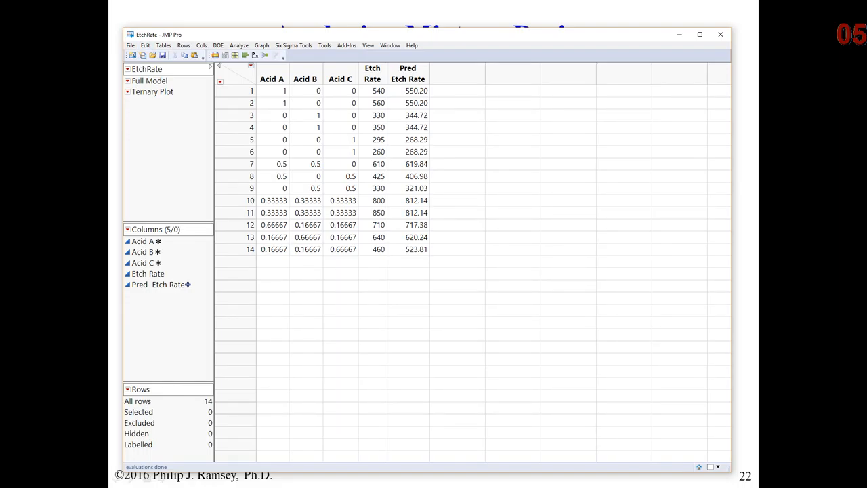
Run the Ternary Plot script to view the design points, then close the plot.
{"action": "right_click", "coordinate": [152, 91]}
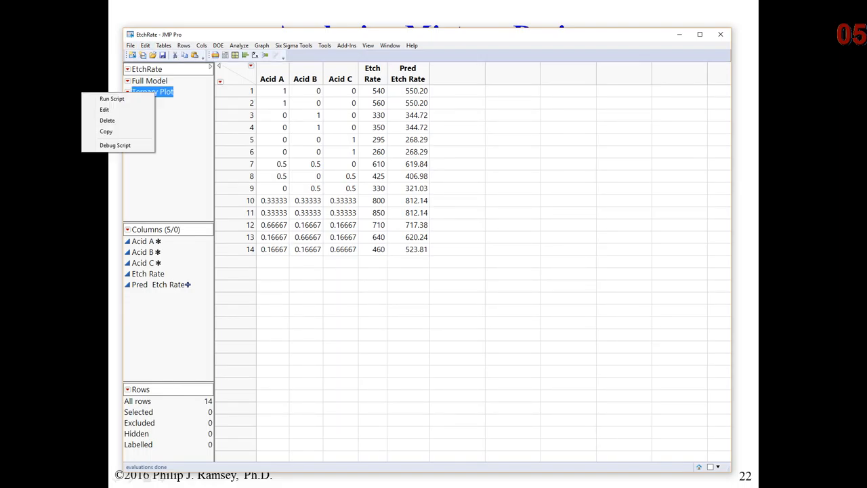
{"action": "left_click", "coordinate": [112, 98]}
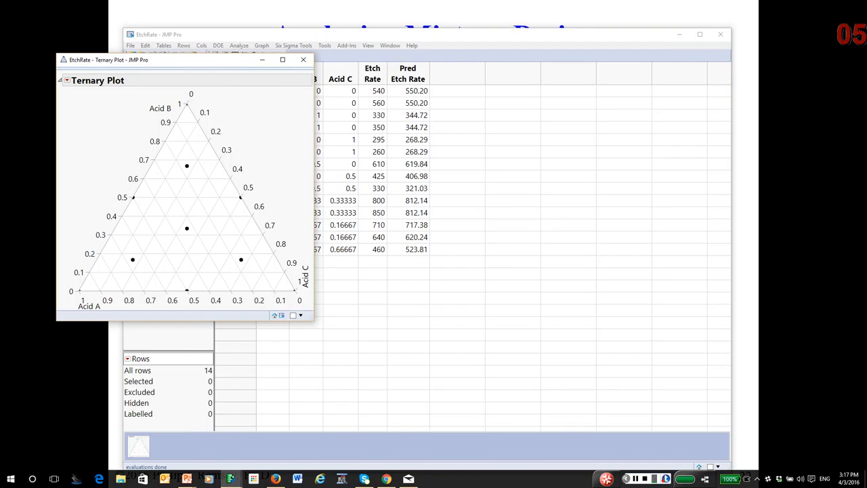
{"action": "left_click_drag", "start_coordinate": [109, 60], "coordinate": [244, 58]}
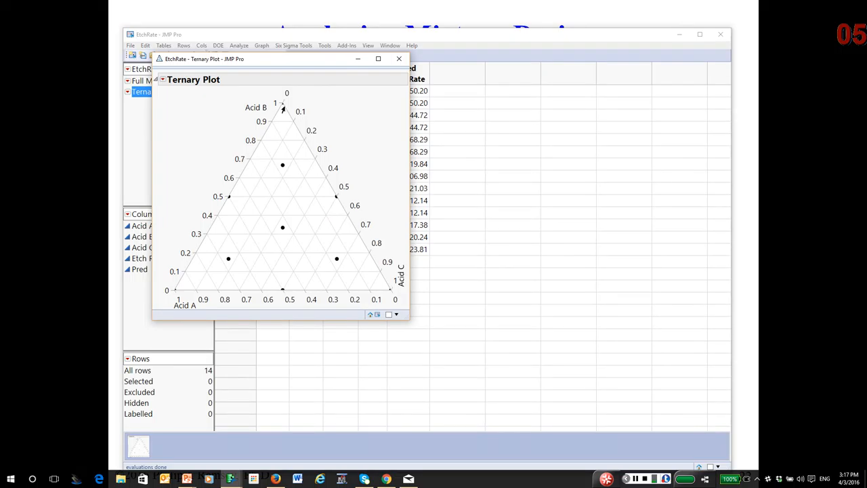
{"action": "mouse_move", "coordinate": [284, 110]}
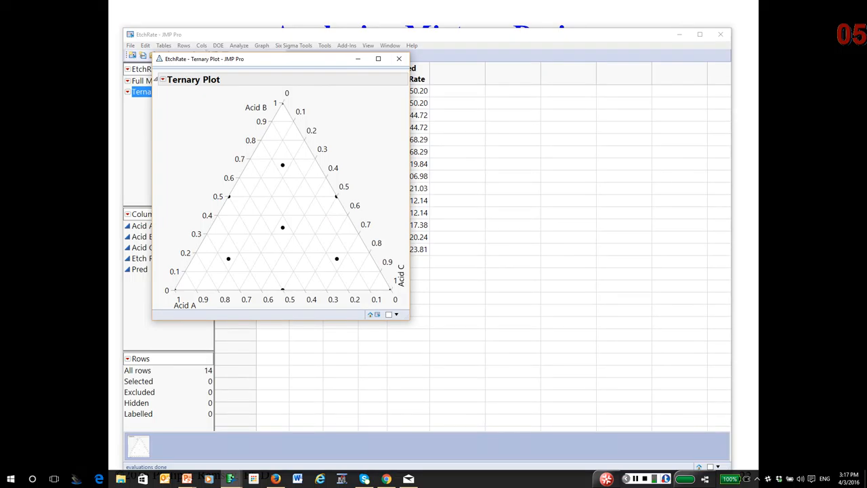
{"action": "mouse_move", "coordinate": [228, 197]}
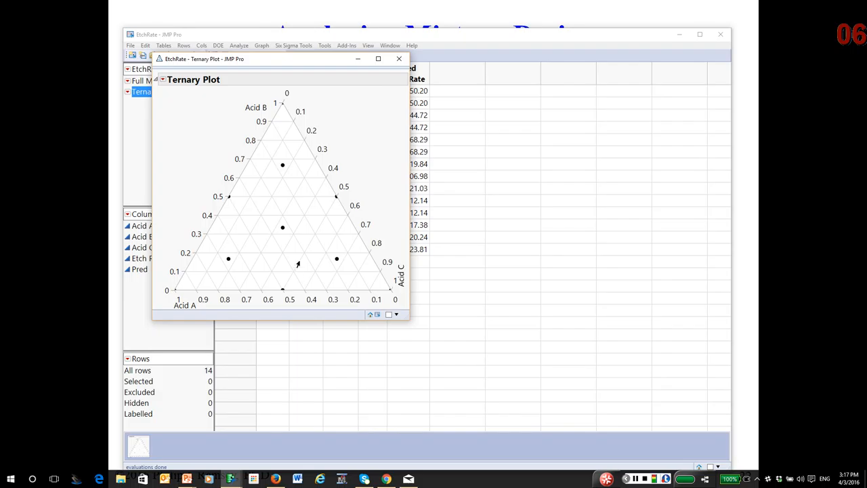
{"action": "mouse_move", "coordinate": [283, 227]}
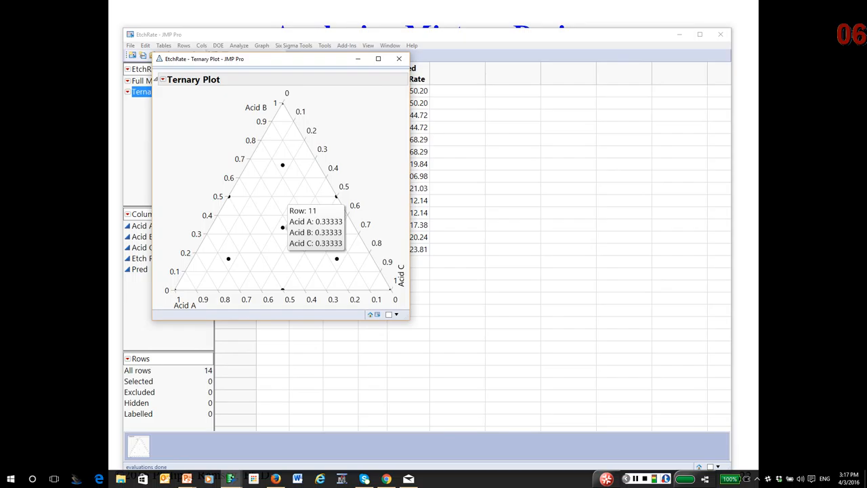
{"action": "mouse_move", "coordinate": [284, 193]}
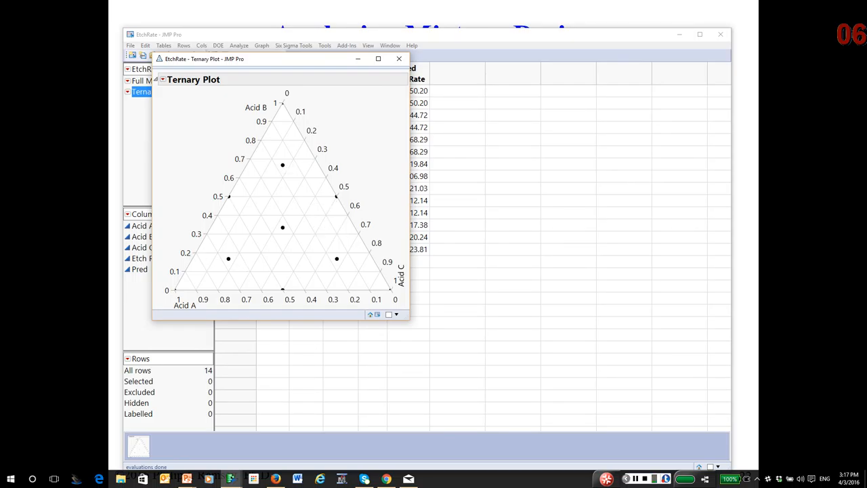
{"action": "left_click", "coordinate": [398, 58]}
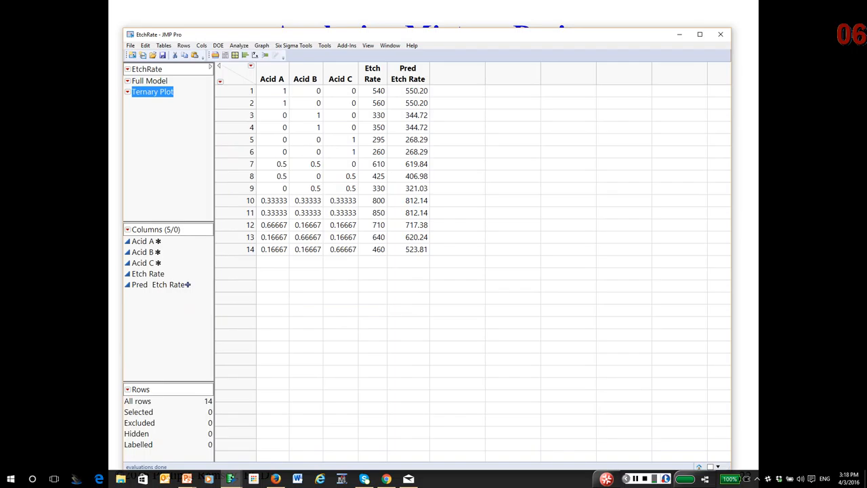
Review Acid A's Mixture limits and Design Role column properties.
{"action": "left_click", "coordinate": [239, 45]}
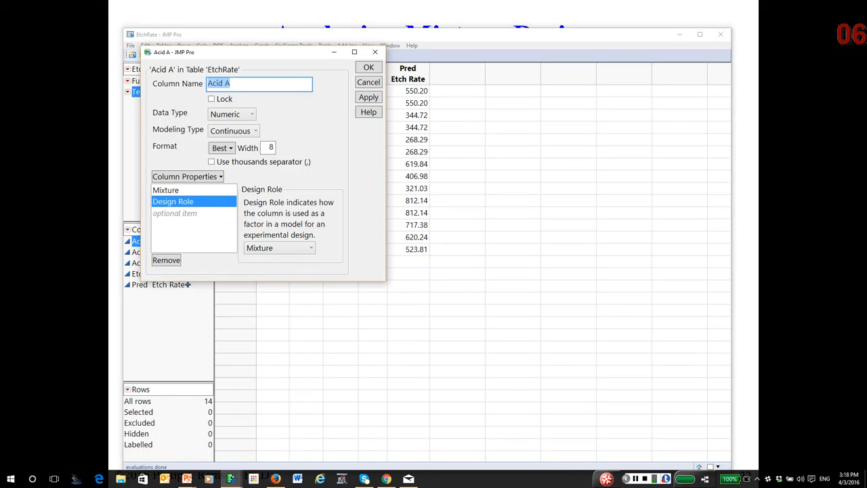
{"action": "left_click", "coordinate": [166, 190]}
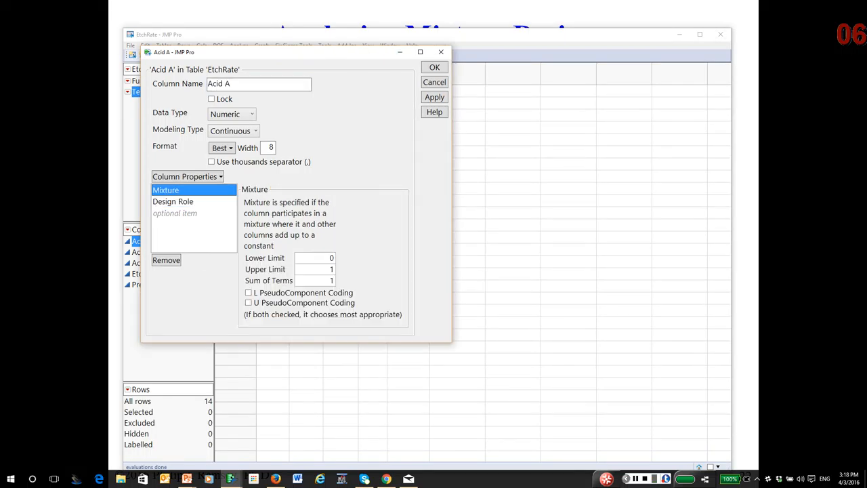
{"action": "left_click", "coordinate": [173, 202]}
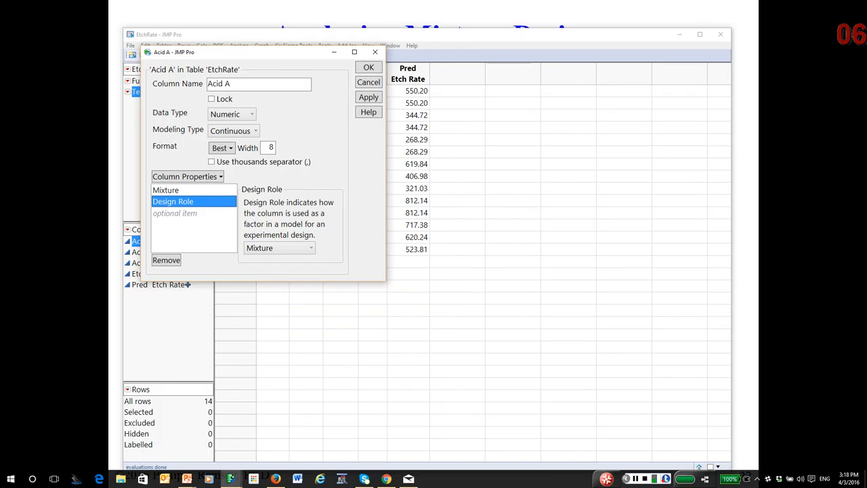
{"action": "left_click", "coordinate": [368, 67]}
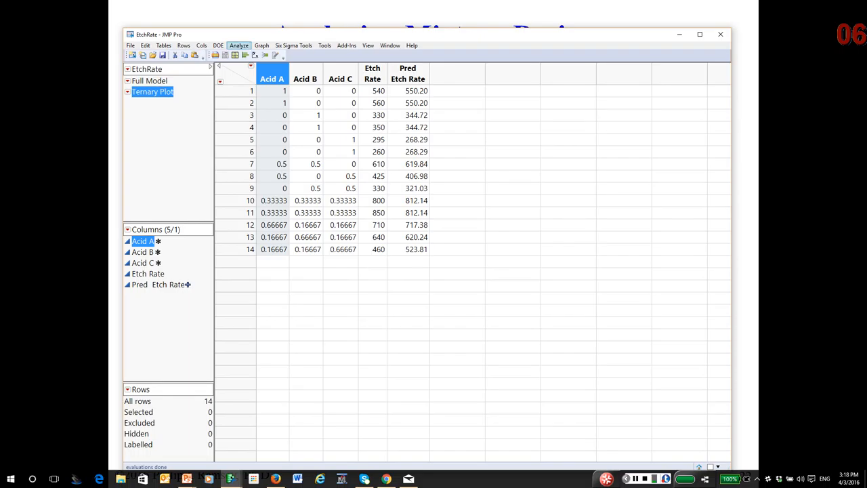
In Fit Model, add Mixture Response Surface effects for Acid A, B and C.
{"action": "left_click", "coordinate": [238, 46]}
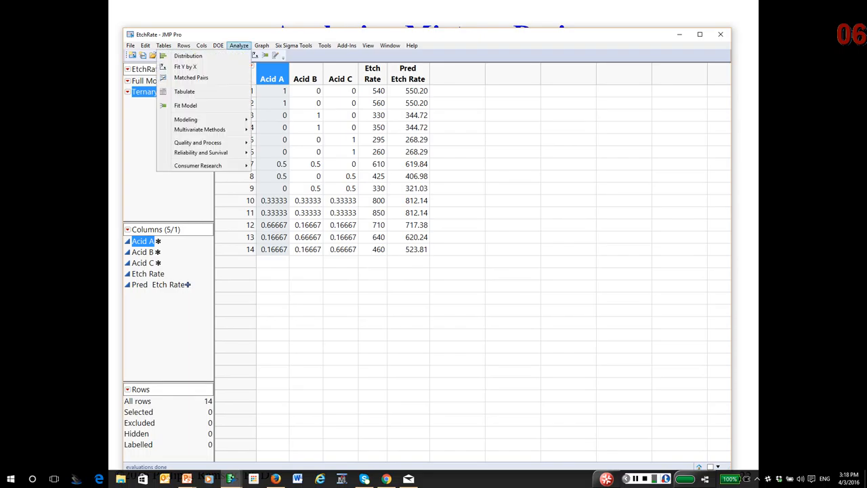
{"action": "left_click", "coordinate": [185, 105]}
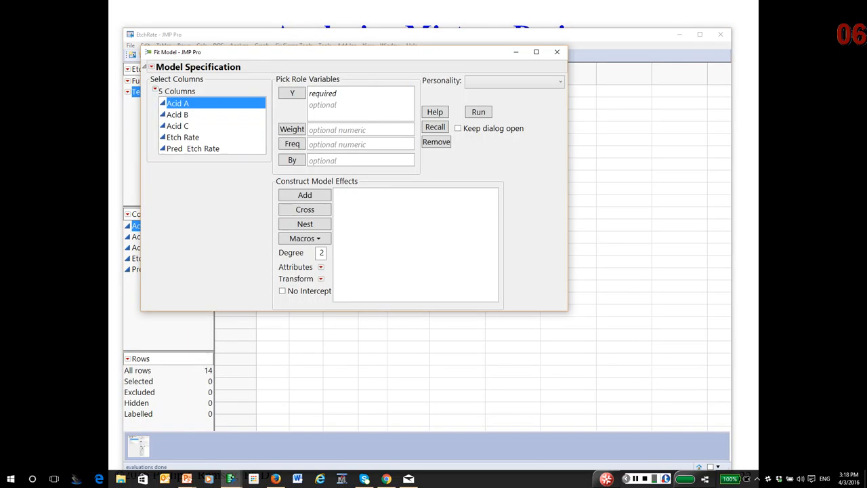
{"action": "left_click", "coordinate": [178, 125]}
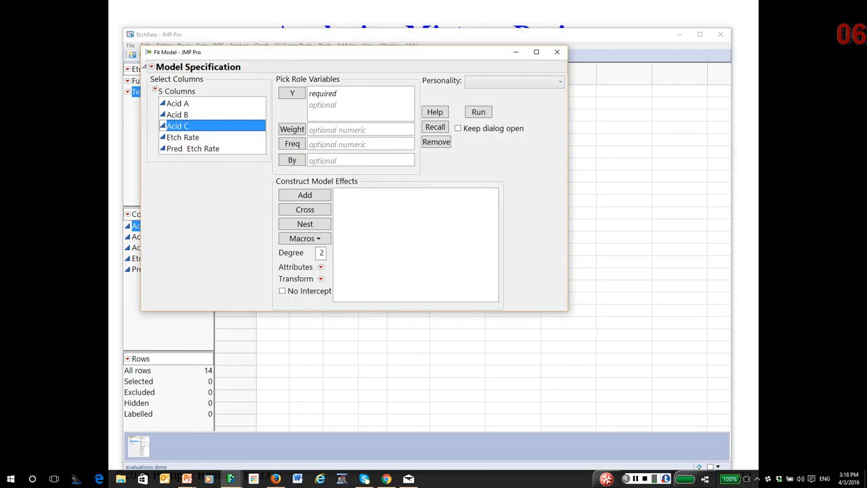
{"action": "left_click", "coordinate": [178, 103]}
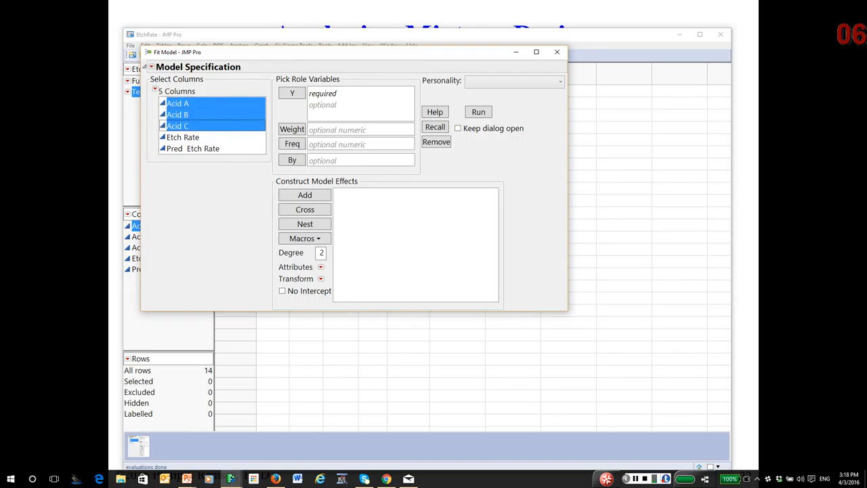
{"action": "left_click", "coordinate": [304, 237]}
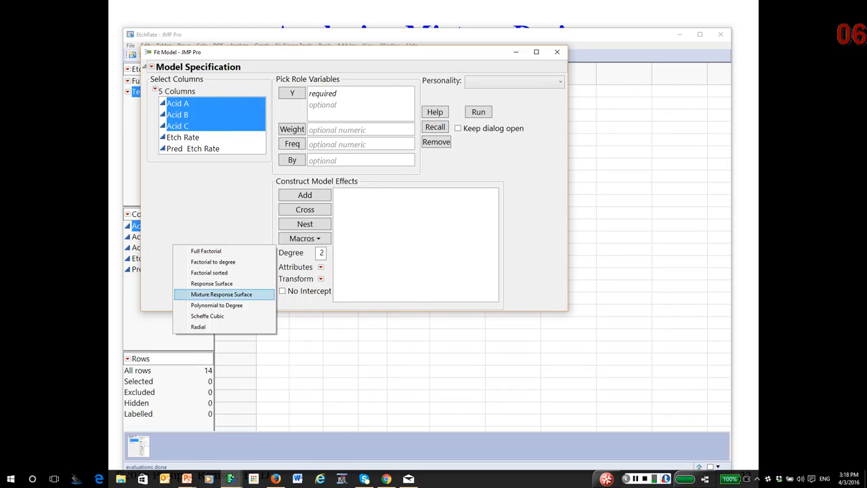
{"action": "left_click", "coordinate": [221, 294]}
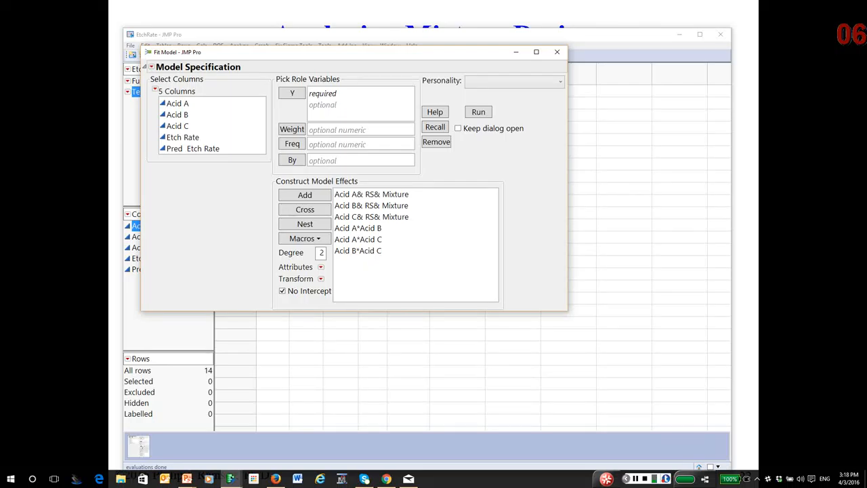
Cross Acid A, B, C into the three-way term and assign Etch Rate as Y.
{"action": "left_click_drag", "start_coordinate": [178, 103], "coordinate": [182, 137]}
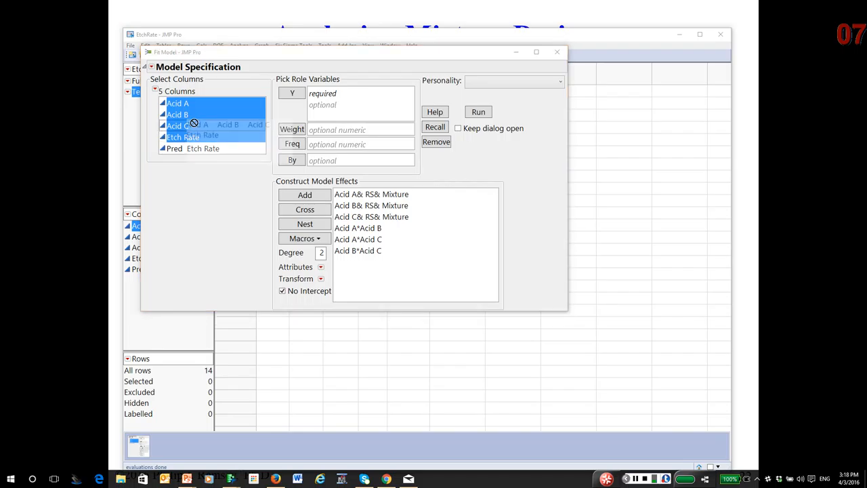
{"action": "left_click", "coordinate": [178, 103]}
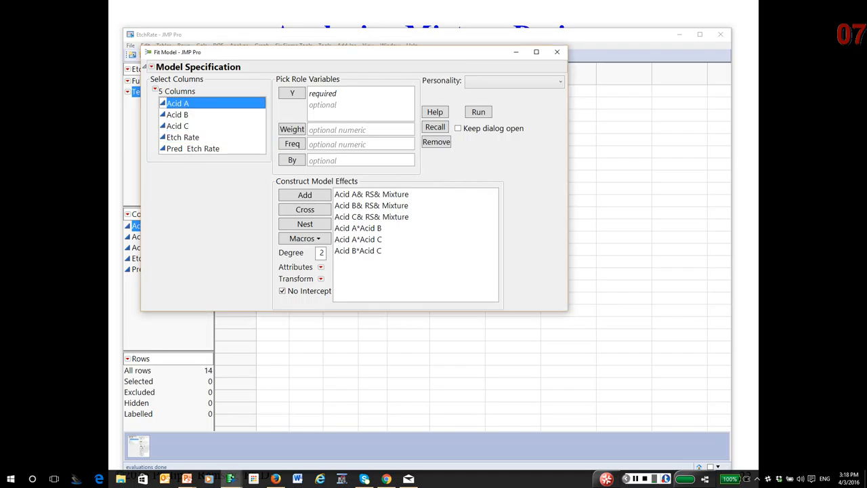
{"action": "left_click", "coordinate": [177, 126]}
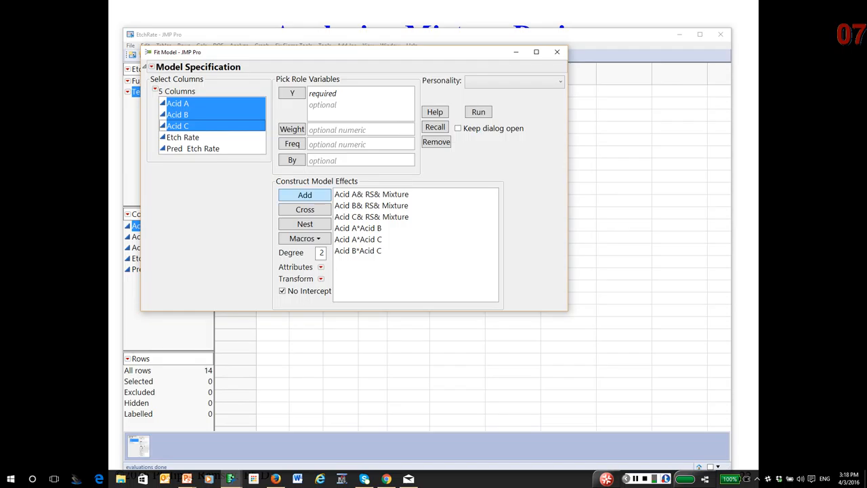
{"action": "left_click", "coordinate": [305, 195]}
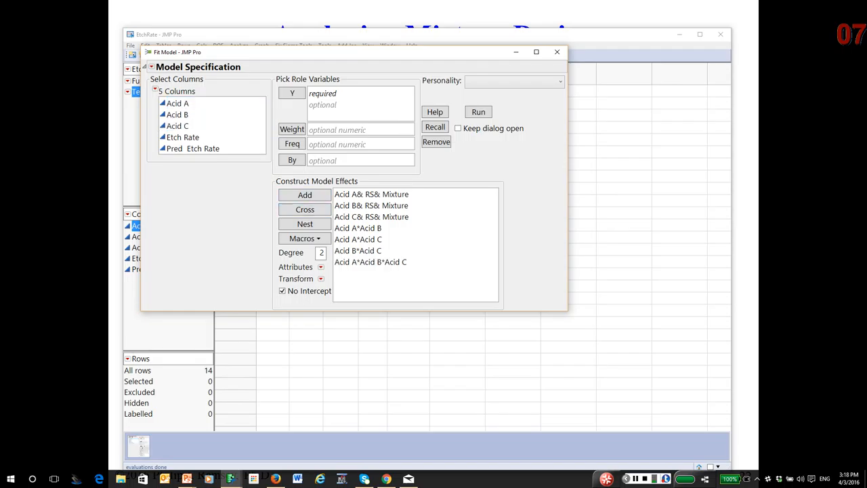
{"action": "left_click", "coordinate": [183, 137]}
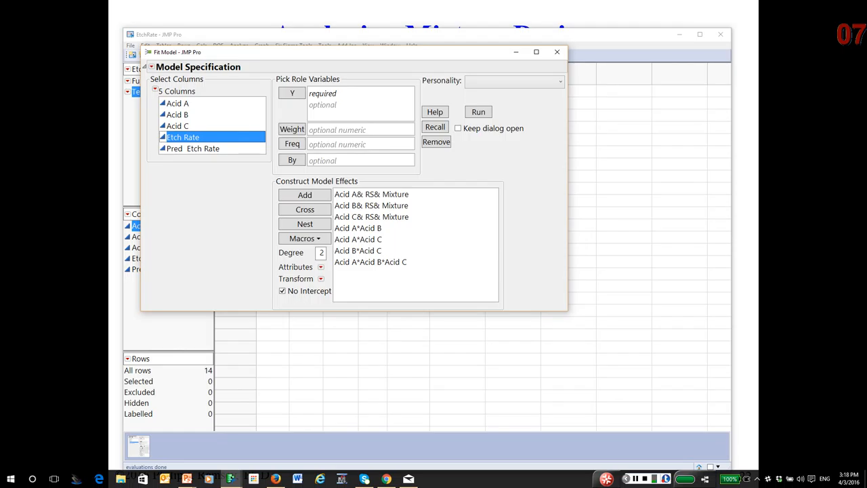
{"action": "left_click", "coordinate": [292, 93]}
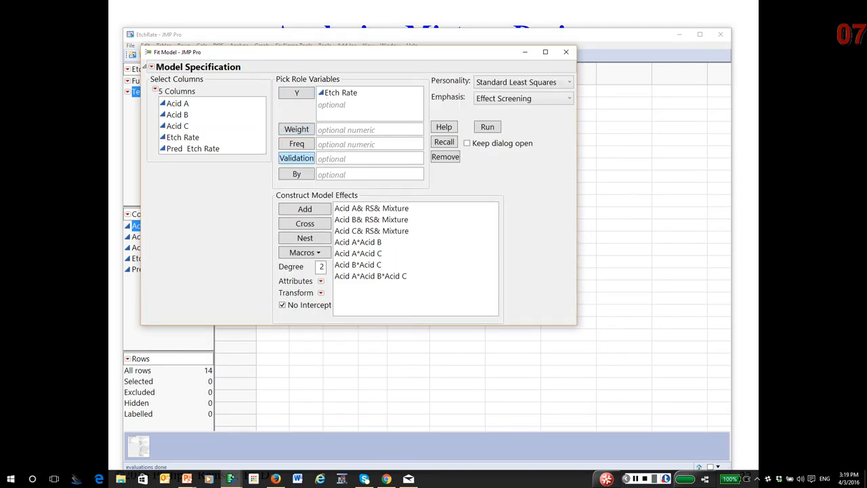
Run the Etch Rate mixture fit and review RSquare 0.98, parameter estimates and profiler.
{"action": "left_click", "coordinate": [487, 127]}
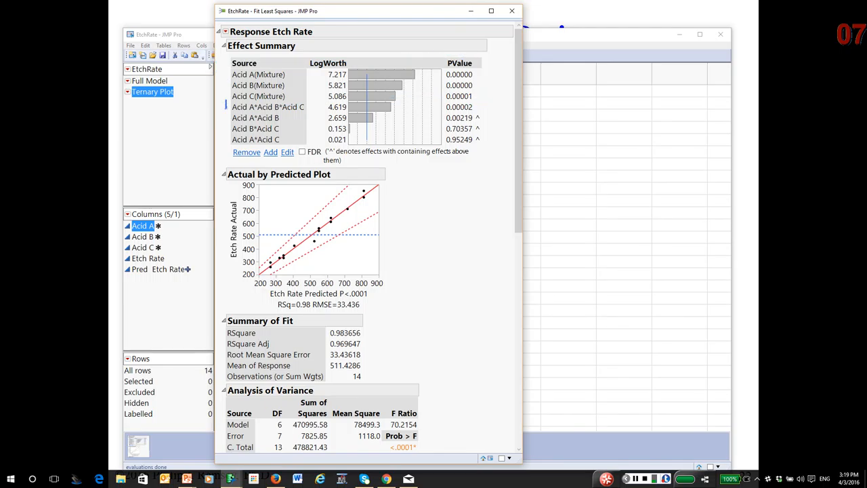
{"action": "left_click", "coordinate": [267, 107]}
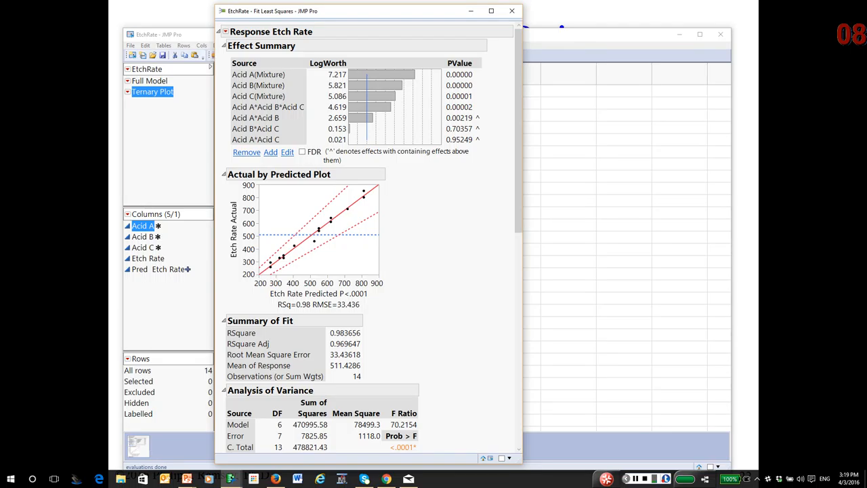
{"action": "left_click", "coordinate": [223, 45]}
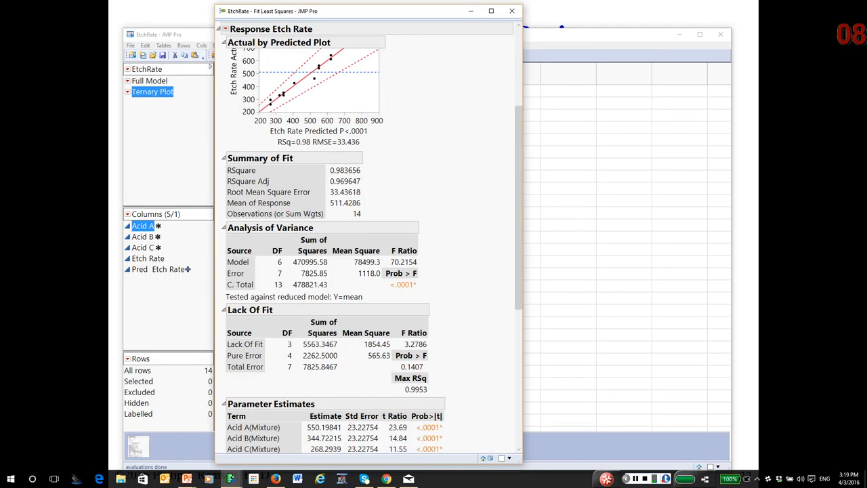
{"action": "scroll", "scroll_direction": "down", "scroll_amount": 3}
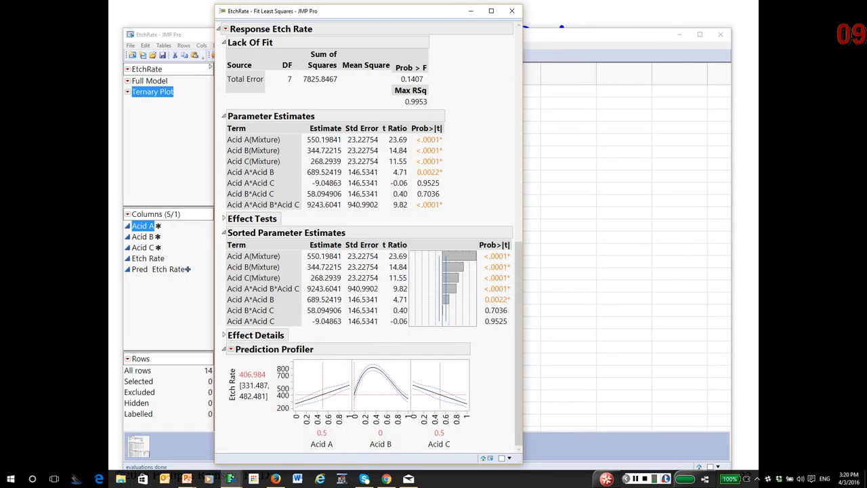
{"action": "left_click", "coordinate": [232, 349]}
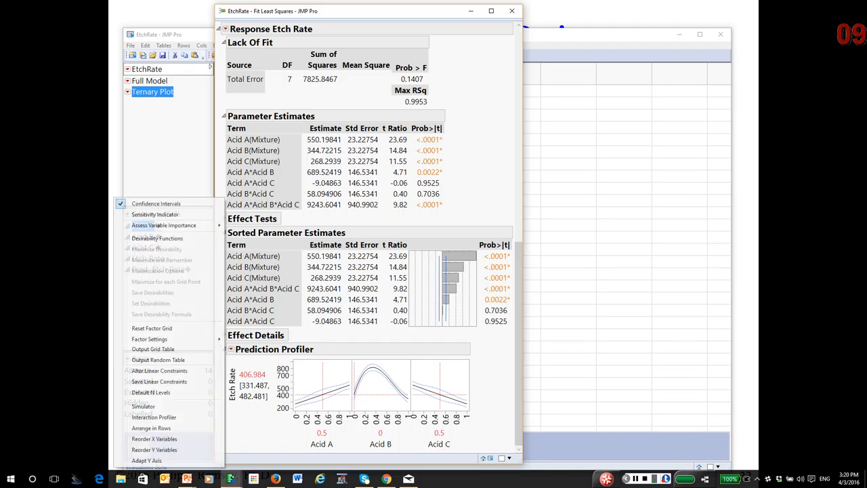
{"action": "mouse_move", "coordinate": [156, 238]}
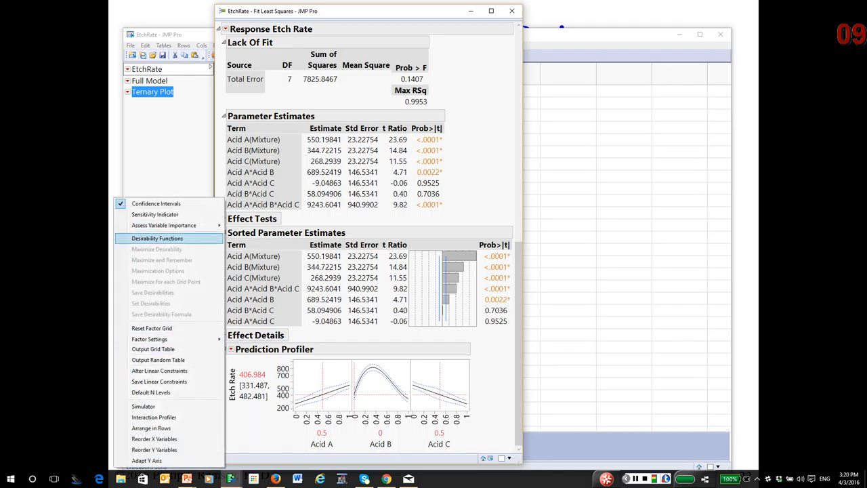
Turn on profiler Desirability Functions, showing Etch Rate desirability 0.319 at current settings.
{"action": "left_click", "coordinate": [157, 238]}
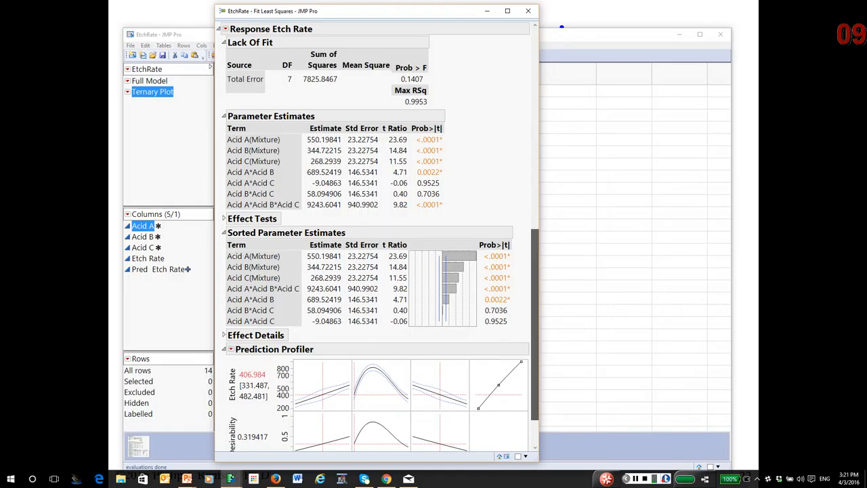
{"action": "left_click", "coordinate": [225, 42]}
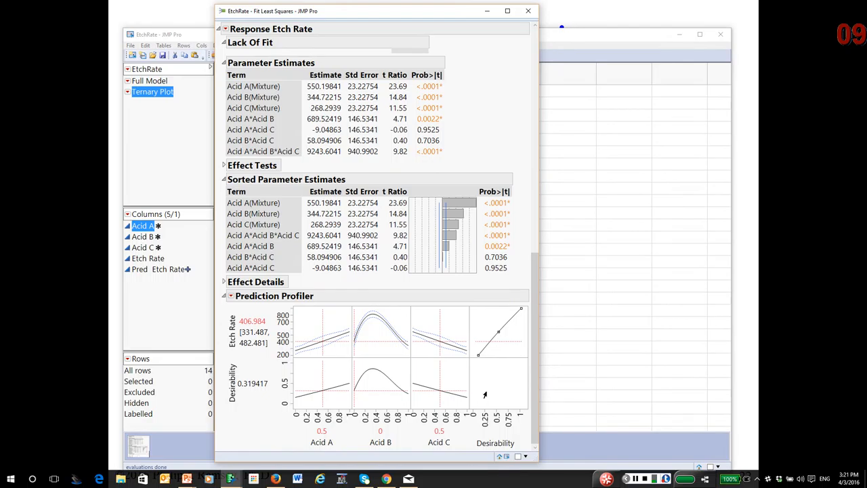
{"action": "mouse_move", "coordinate": [507, 330]}
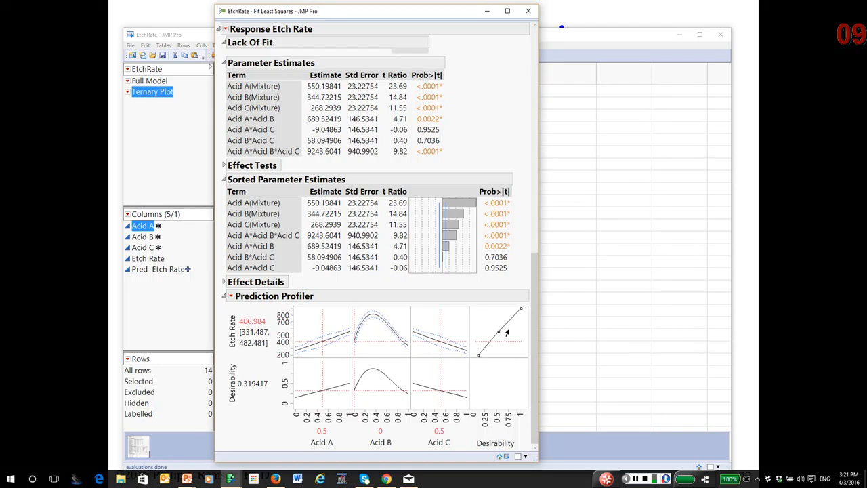
{"action": "mouse_move", "coordinate": [498, 332]}
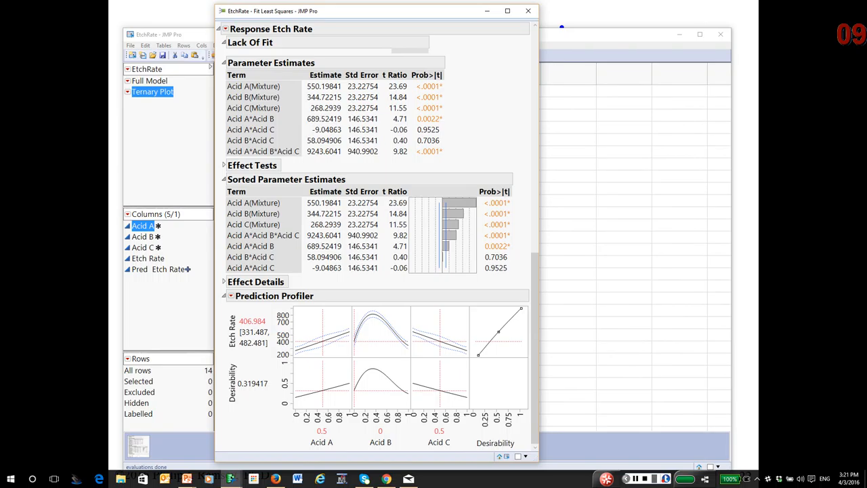
{"action": "left_click", "coordinate": [231, 295]}
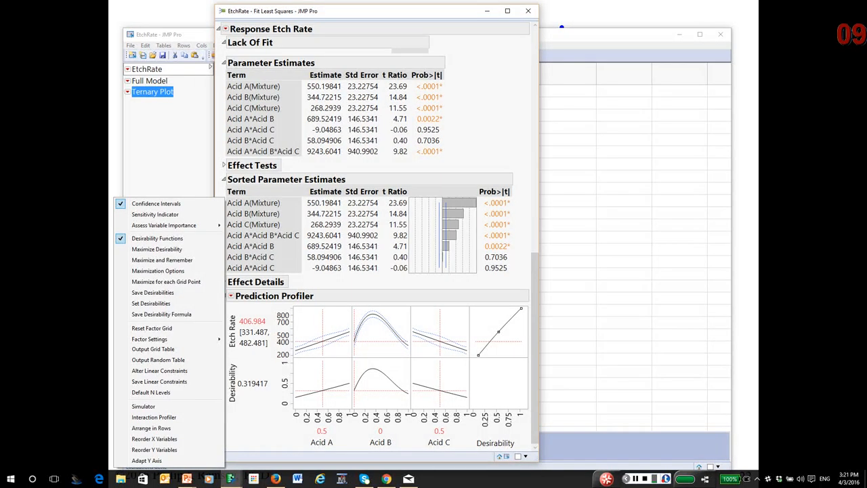
Maximize desirability to 0.888 with acids 0.41, 0.34, 0.25, predicting Etch Rate 832.
{"action": "left_click", "coordinate": [156, 249]}
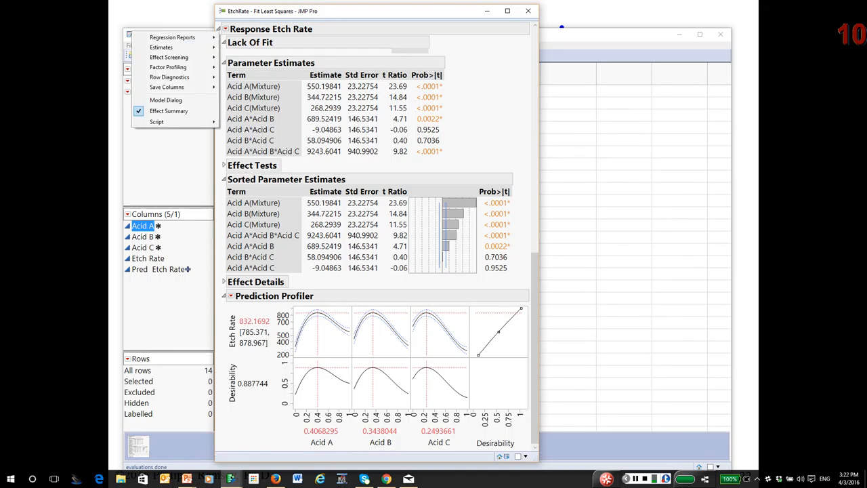
{"action": "left_click", "coordinate": [168, 66]}
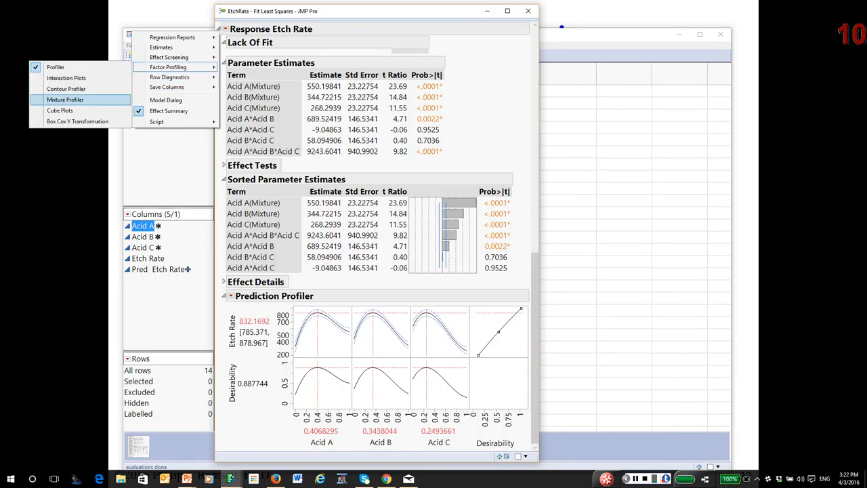
Add a ternary Mixture Profiler synced to the optimal blend predicting Etch Rate 832.17.
{"action": "left_click", "coordinate": [65, 100]}
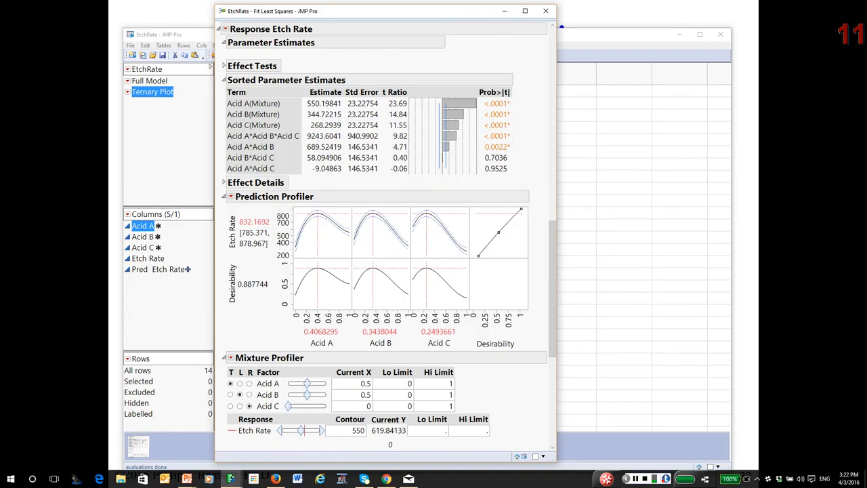
{"action": "left_click", "coordinate": [231, 197]}
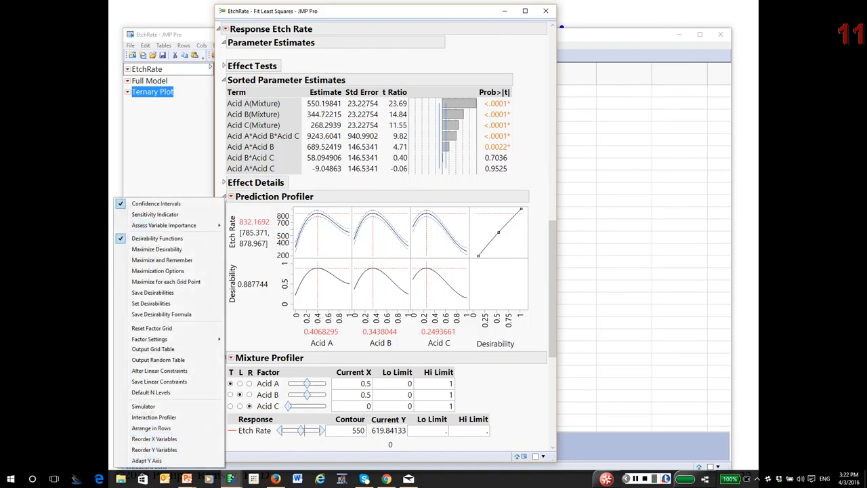
{"action": "mouse_move", "coordinate": [151, 328]}
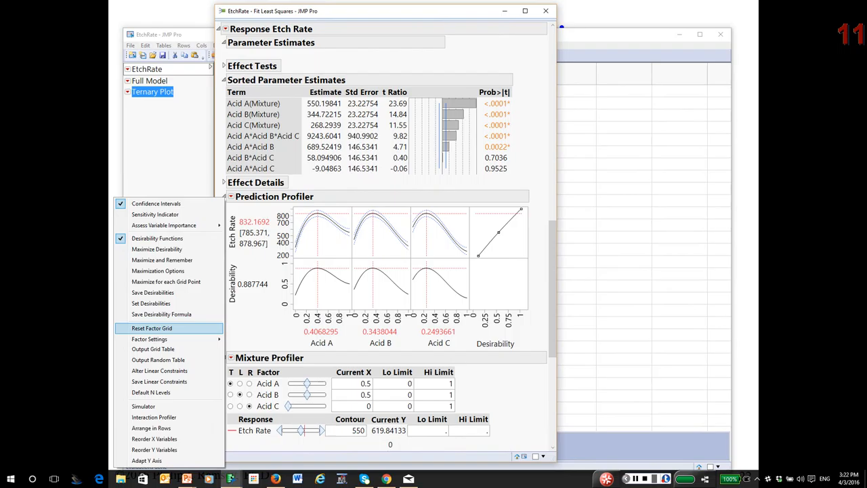
{"action": "left_click", "coordinate": [149, 339]}
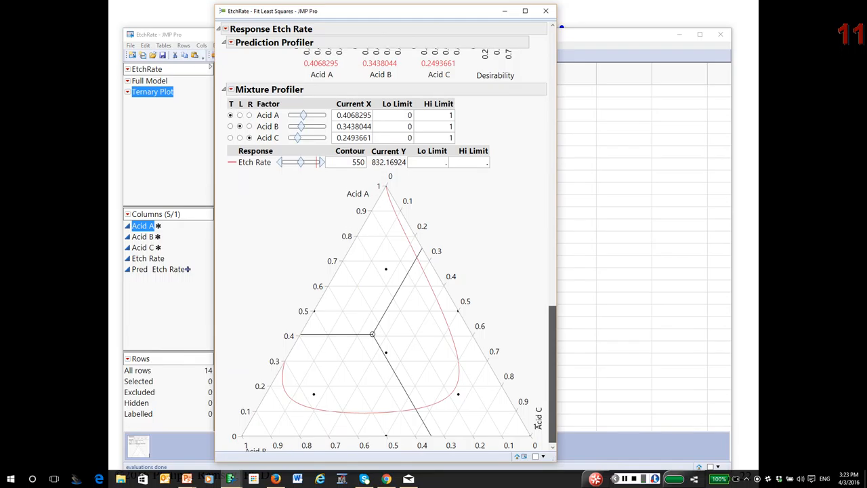
{"action": "left_click", "coordinate": [225, 54]}
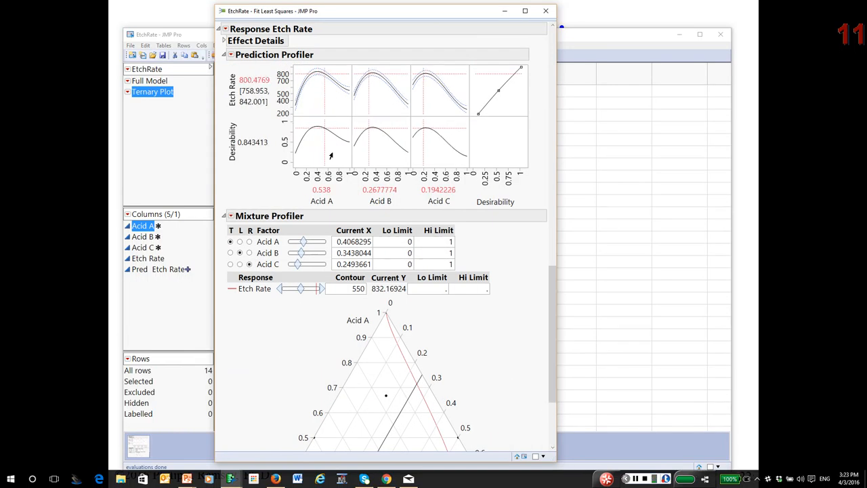
Try other blends, then restore the 832.17 optimum with Maximize Desirability.
{"action": "left_click_drag", "start_coordinate": [386, 395], "coordinate": [378, 395]}
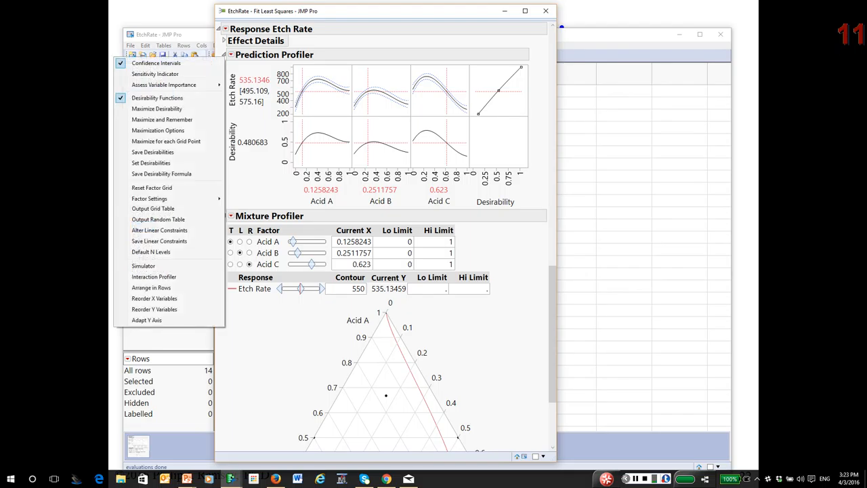
{"action": "left_click", "coordinate": [156, 109]}
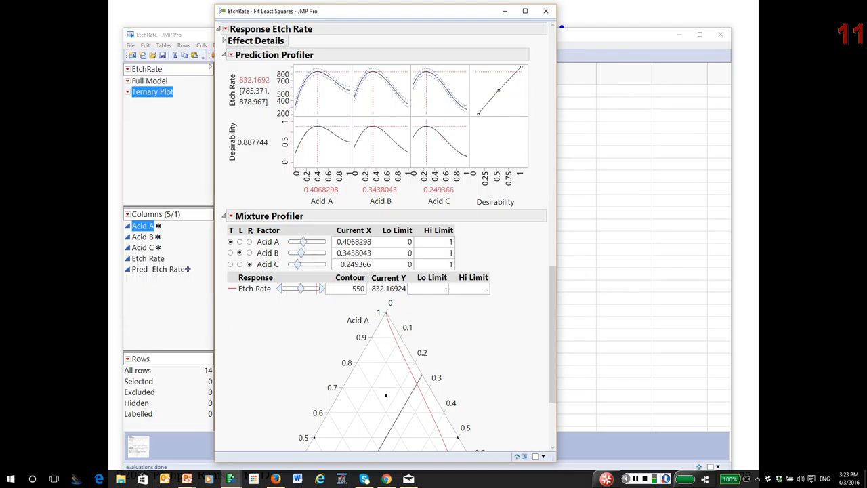
{"action": "left_click", "coordinate": [224, 42]}
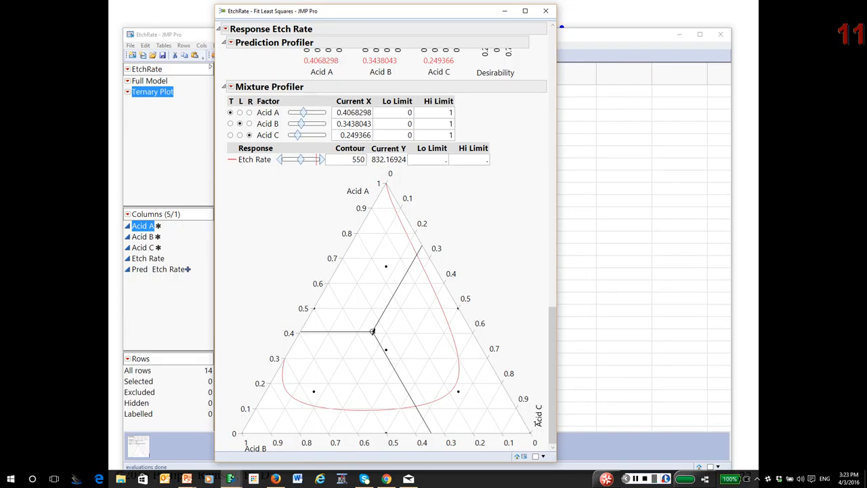
{"action": "mouse_move", "coordinate": [370, 333]}
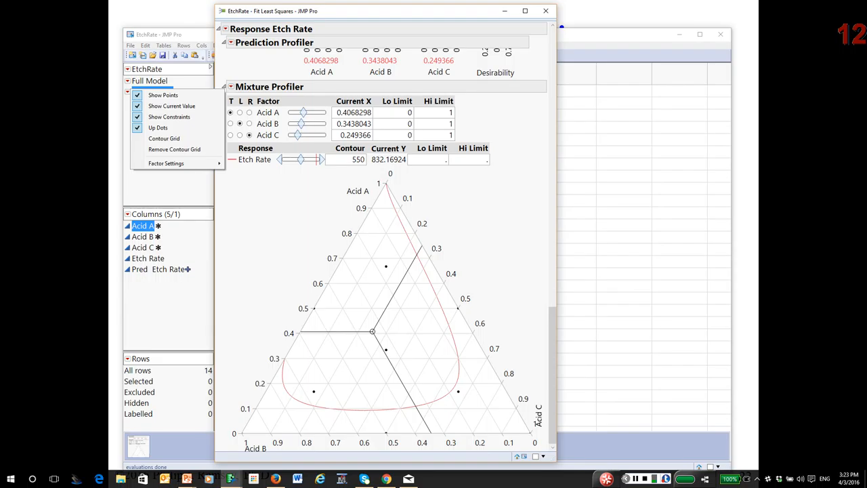
{"action": "left_click", "coordinate": [164, 138]}
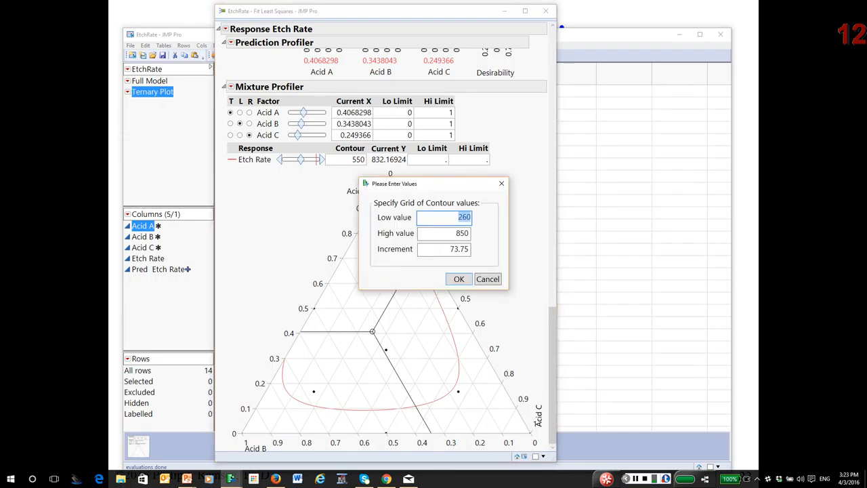
Accept the contour grid, drawing Etch Rate contours from about 333 to 776.
{"action": "left_click", "coordinate": [459, 278]}
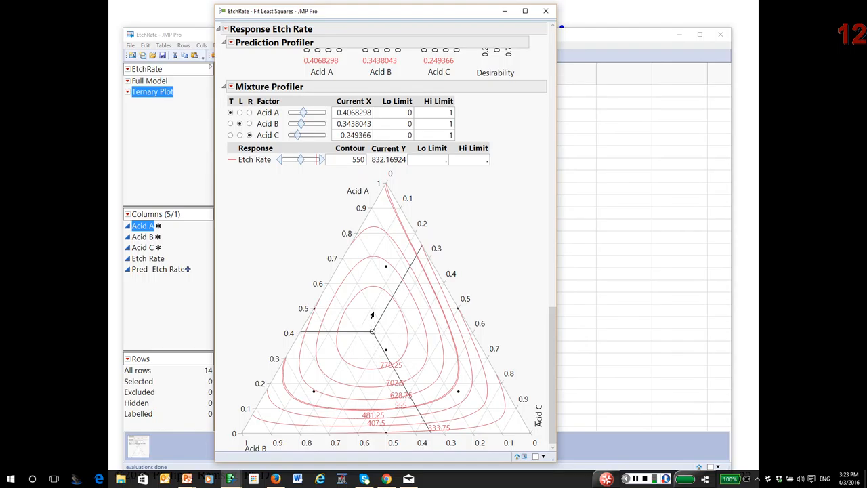
{"action": "mouse_move", "coordinate": [369, 327]}
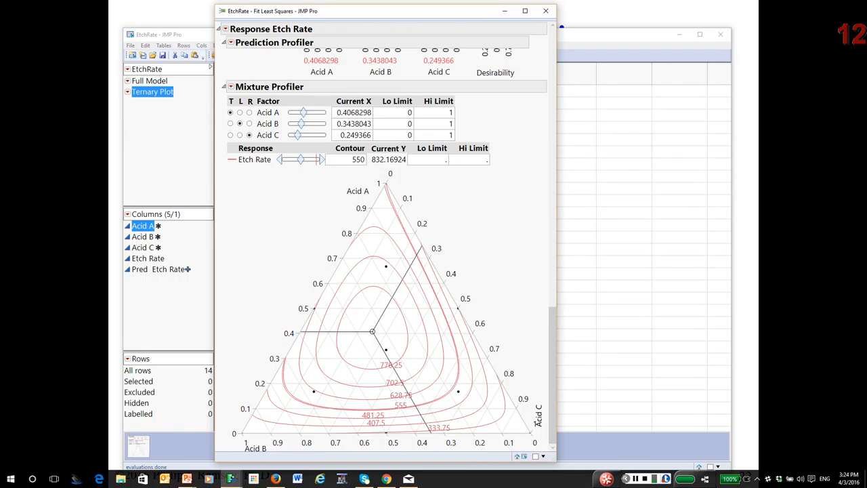
{"action": "mouse_move", "coordinate": [430, 361]}
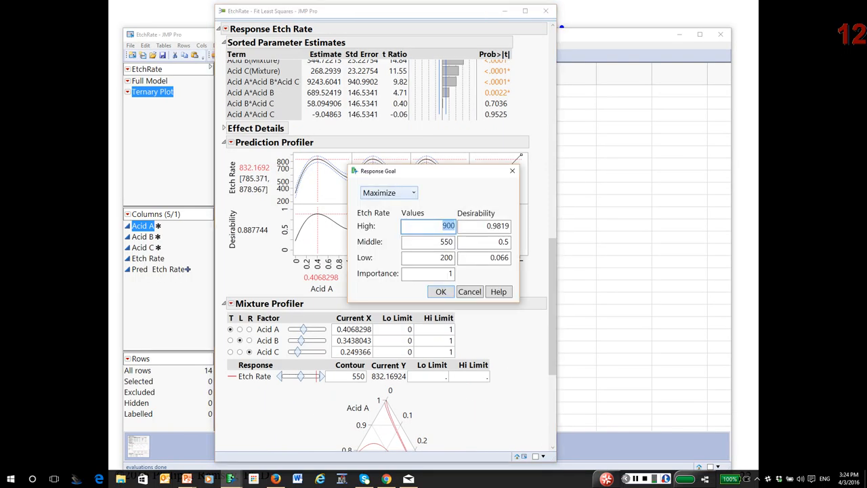
Set the Etch Rate response goal to Match Target 625, limits 575 to 675.
{"action": "left_click", "coordinate": [387, 192]}
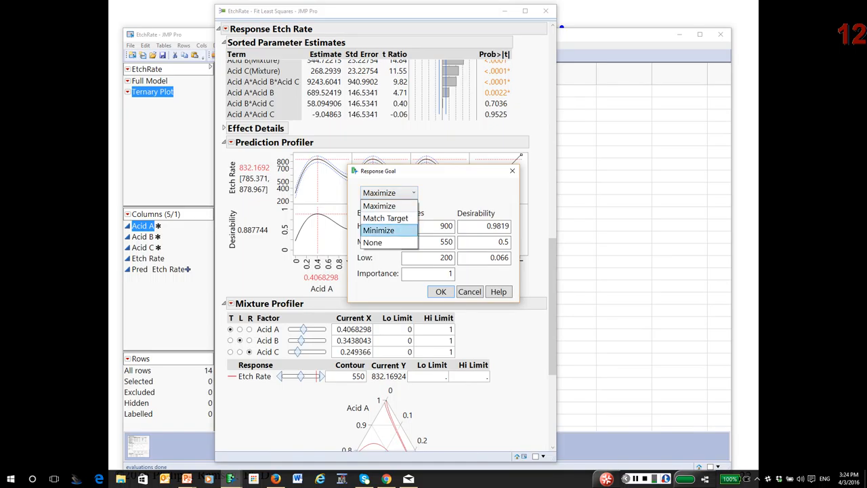
{"action": "left_click", "coordinate": [386, 217]}
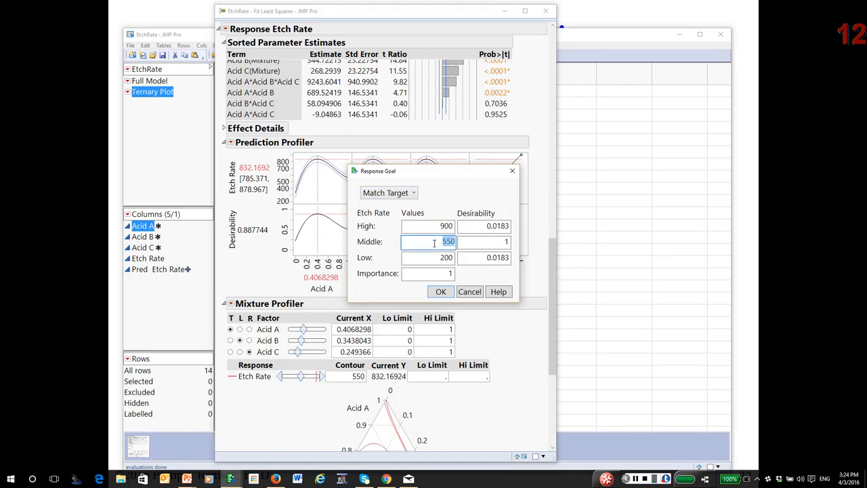
{"action": "type", "text": "62"}
{"action": "left_click", "coordinate": [428, 257]}
{"action": "type", "text": "57"}
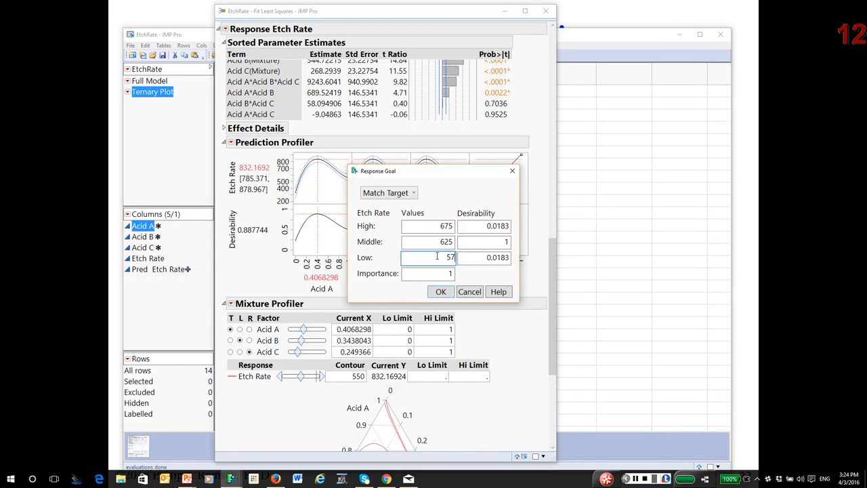
{"action": "type", "text": "5"}
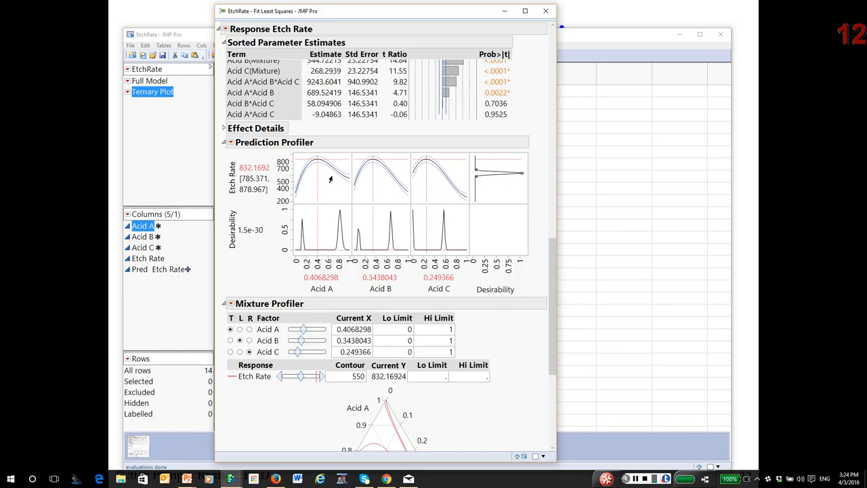
Maximize desirability to hit Etch Rate 625 with blend A 0.31, B 0.65, C 0.04.
{"action": "left_click", "coordinate": [231, 142]}
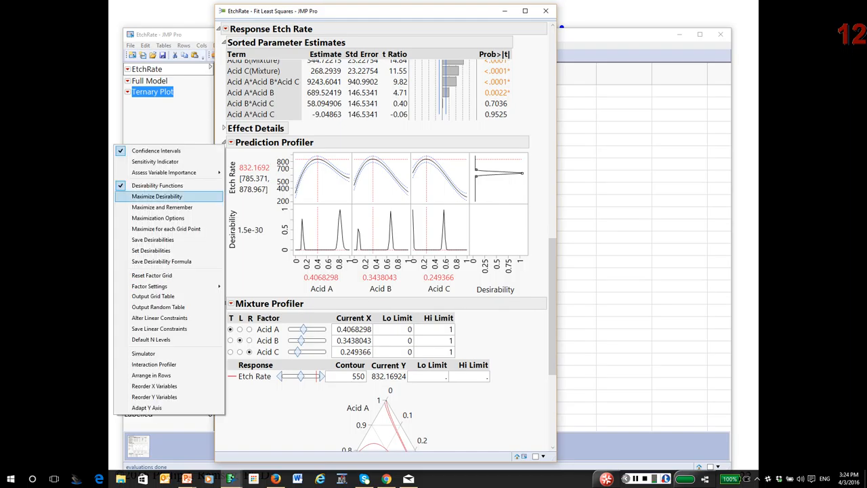
{"action": "left_click", "coordinate": [156, 196]}
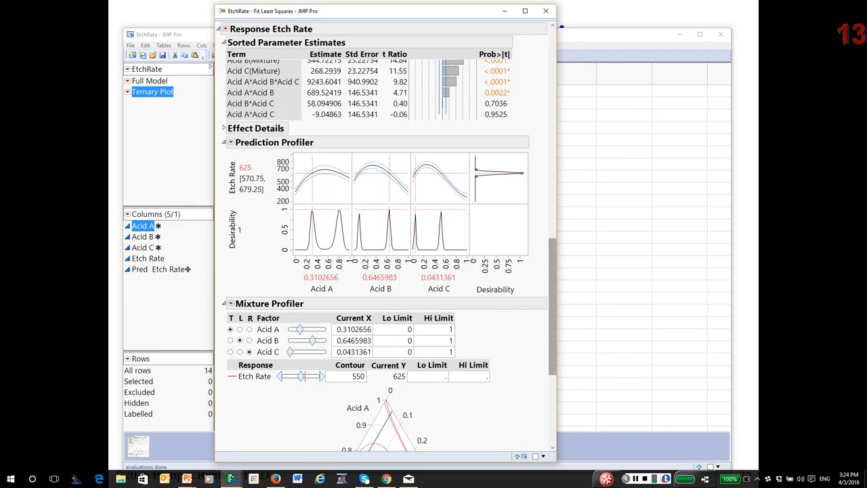
{"action": "scroll", "scroll_direction": "down", "scroll_amount": 3}
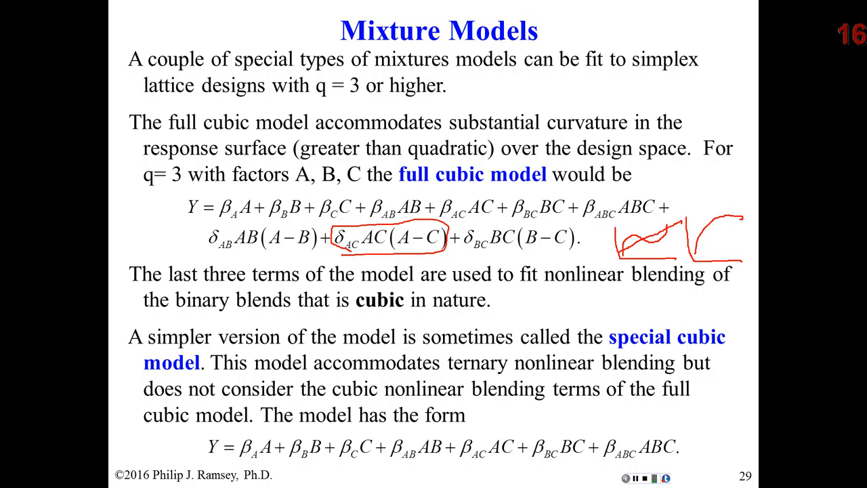
Underline 'special cubic model' on slide 29 with the red pen.
{"action": "left_click_drag", "start_coordinate": [613, 351], "coordinate": [729, 350]}
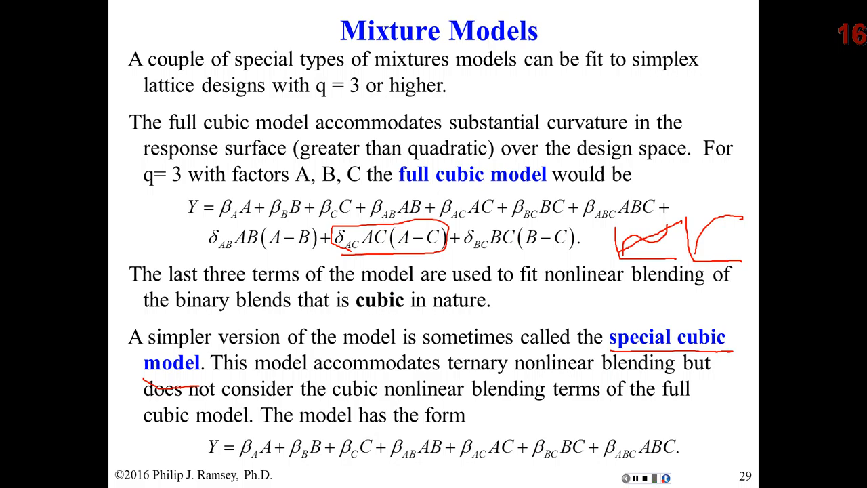